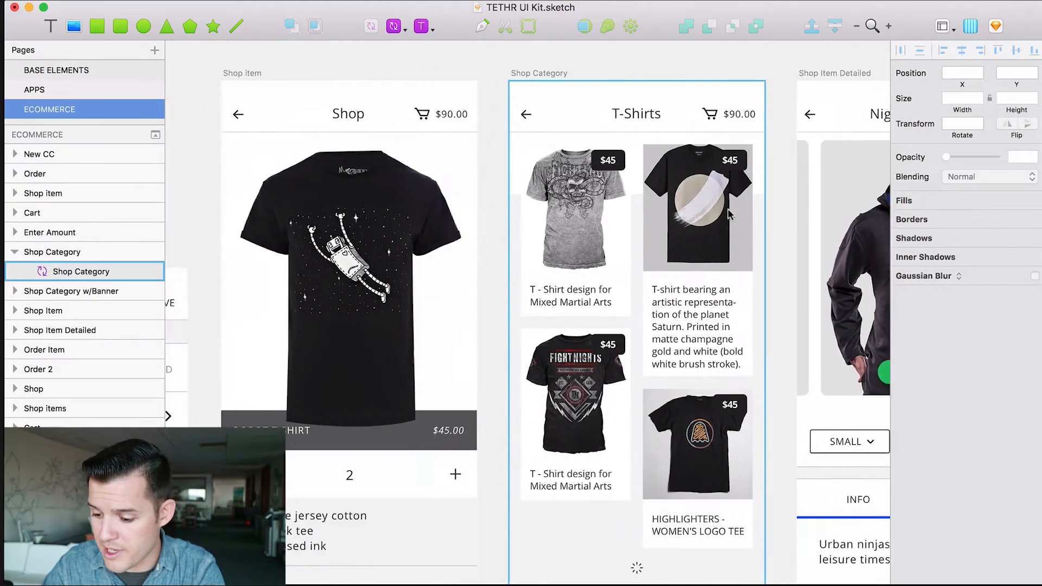
# - Scroll the canvas left toward the Shop item screen's header cart icon
pyautogui.hscroll(-3)
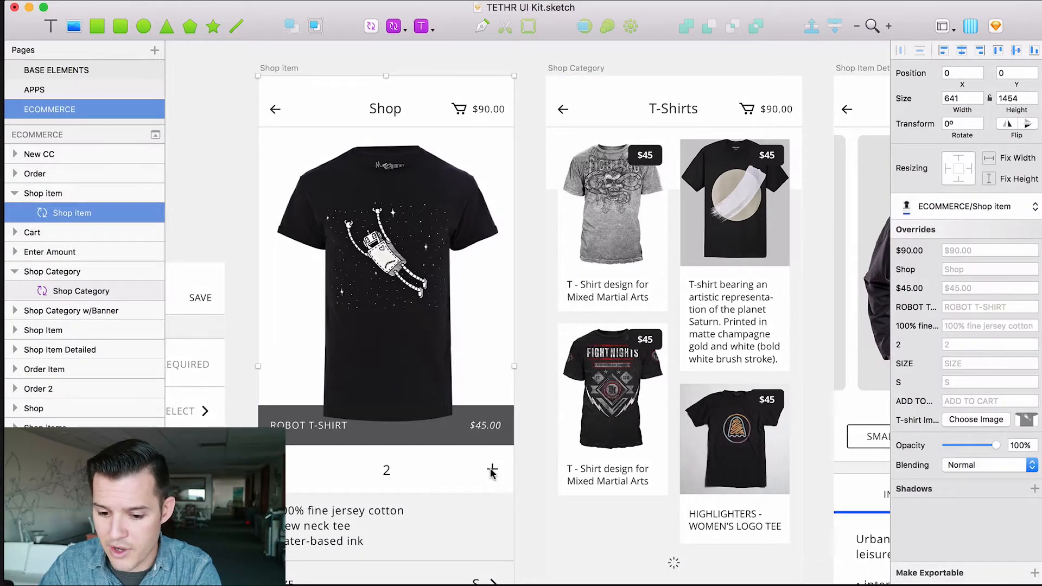
pyautogui.moveTo(454, 466)
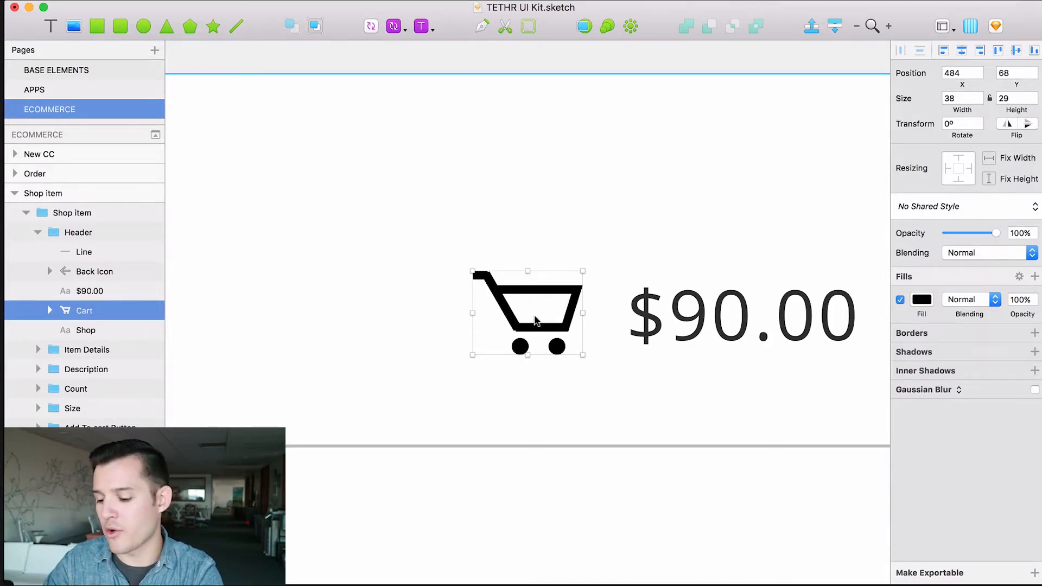
# - Select the Cart icon layer and add an export setting to it
pyautogui.click(84, 251)
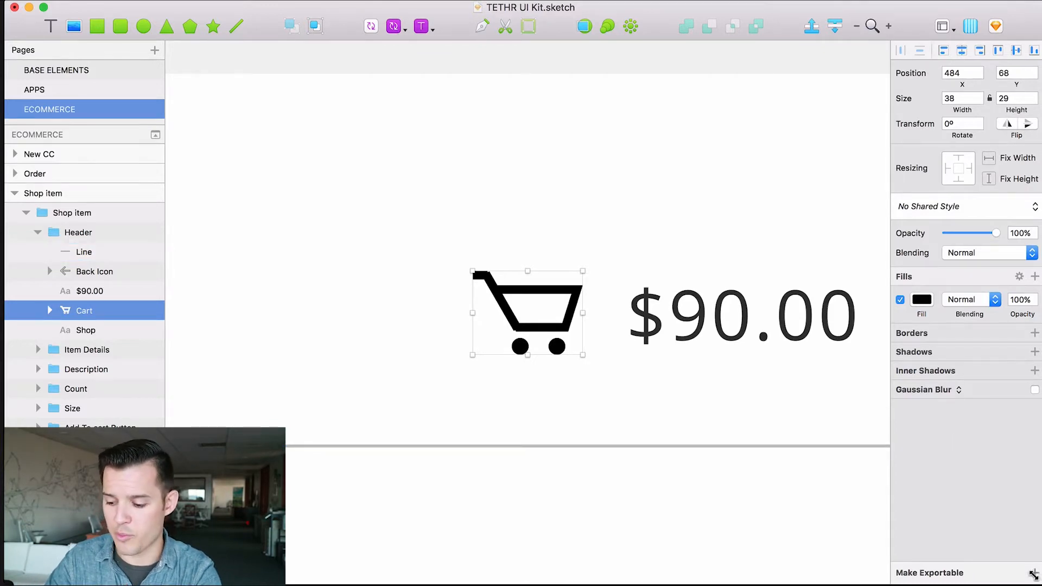
pyautogui.click(1035, 572)
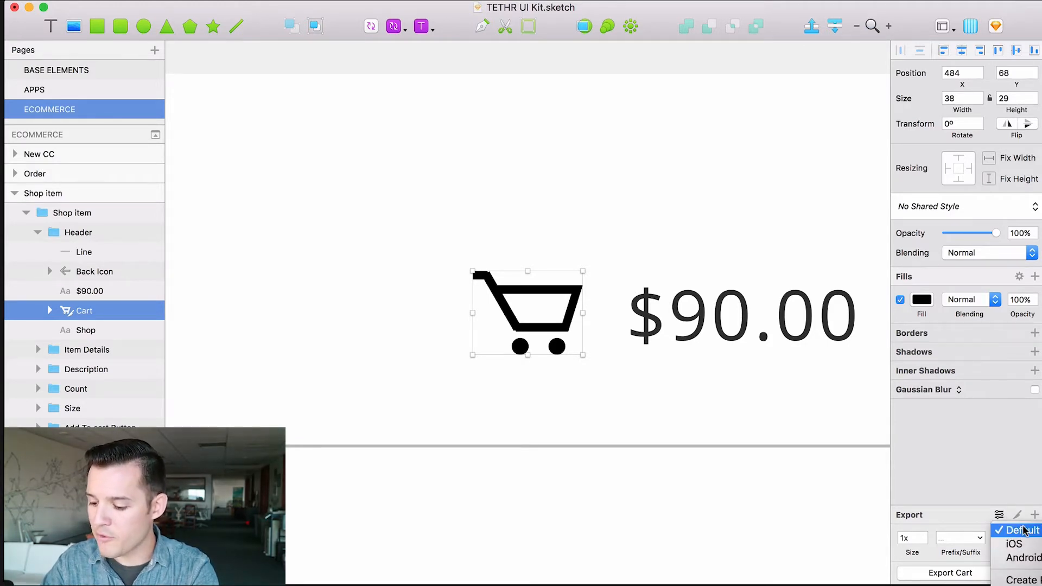
pyautogui.click(1025, 529)
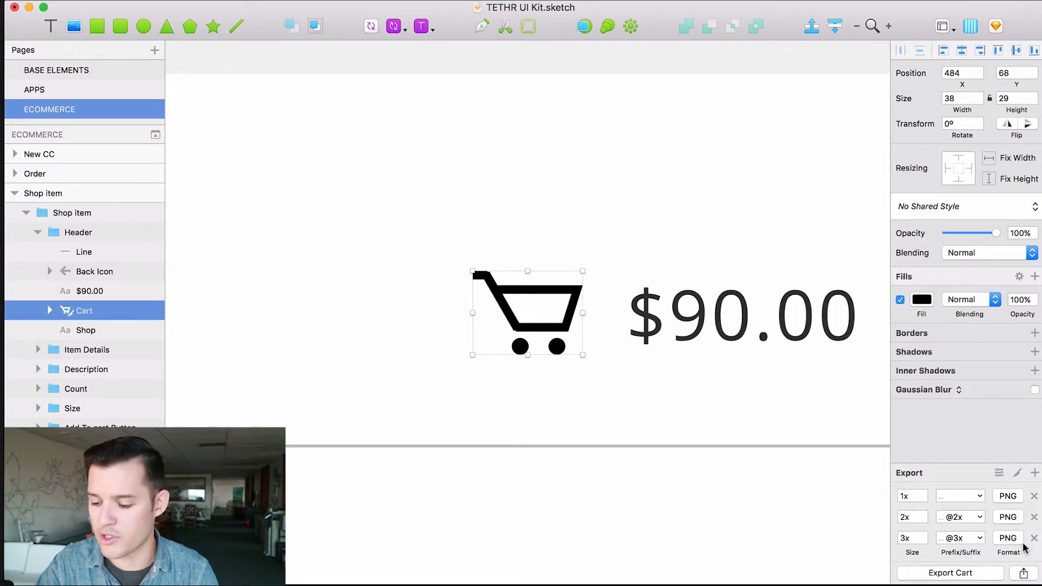
pyautogui.click(960, 495)
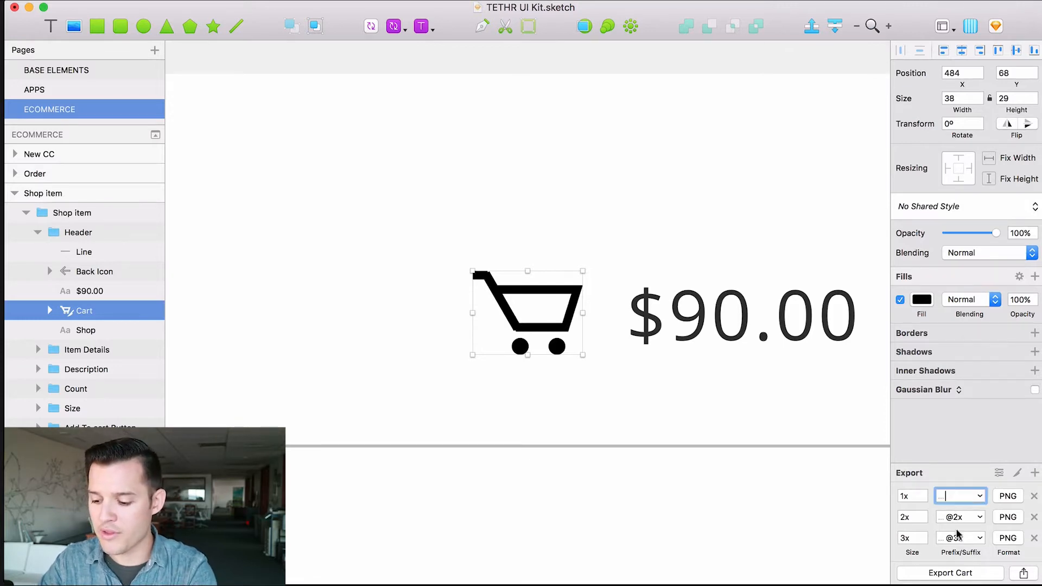
pyautogui.click(957, 517)
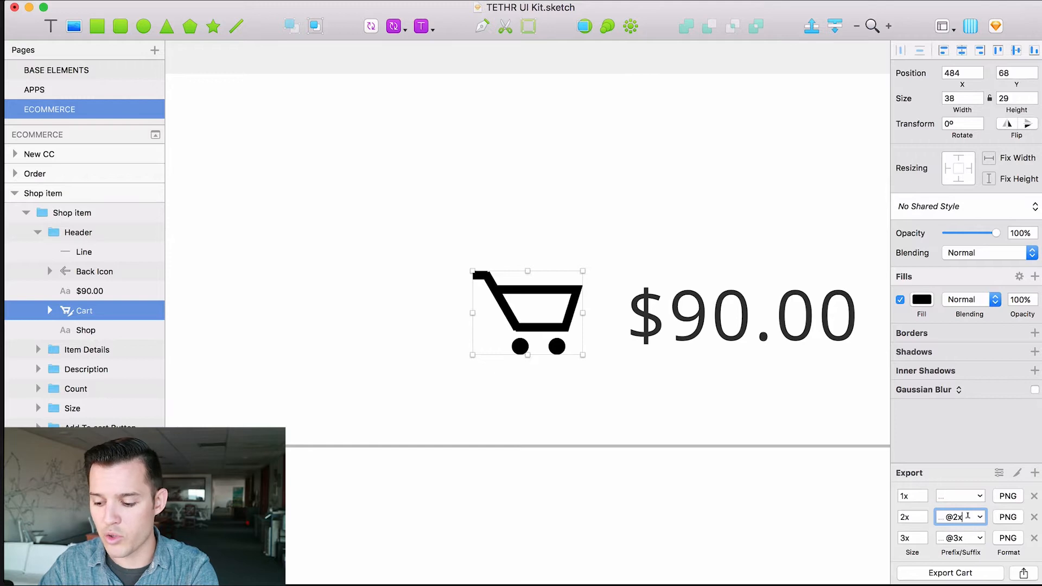
pyautogui.click(913, 496)
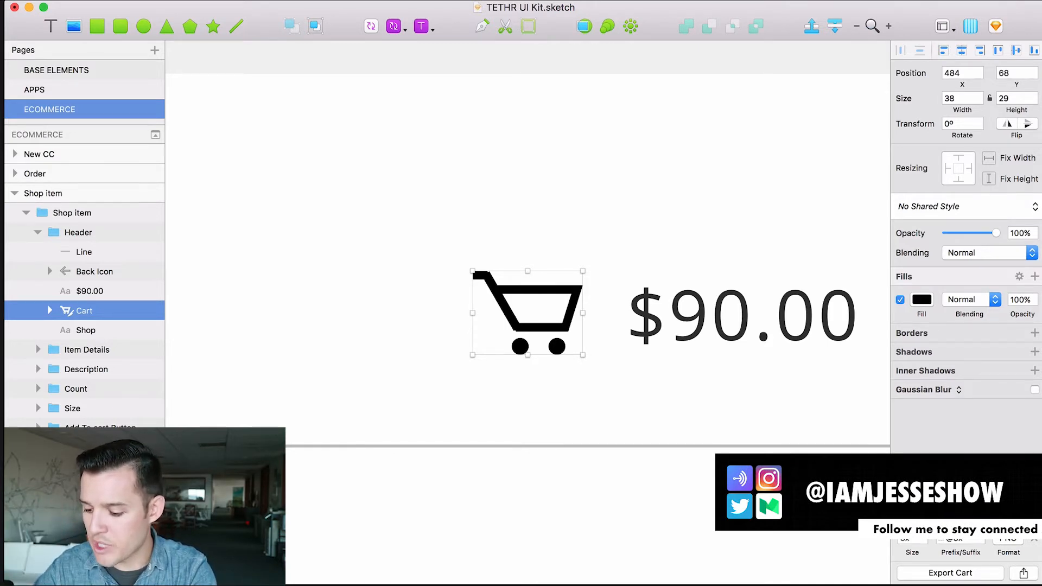
# - Inspect the 2x export size value, then stop editing it
pyautogui.click(1034, 473)
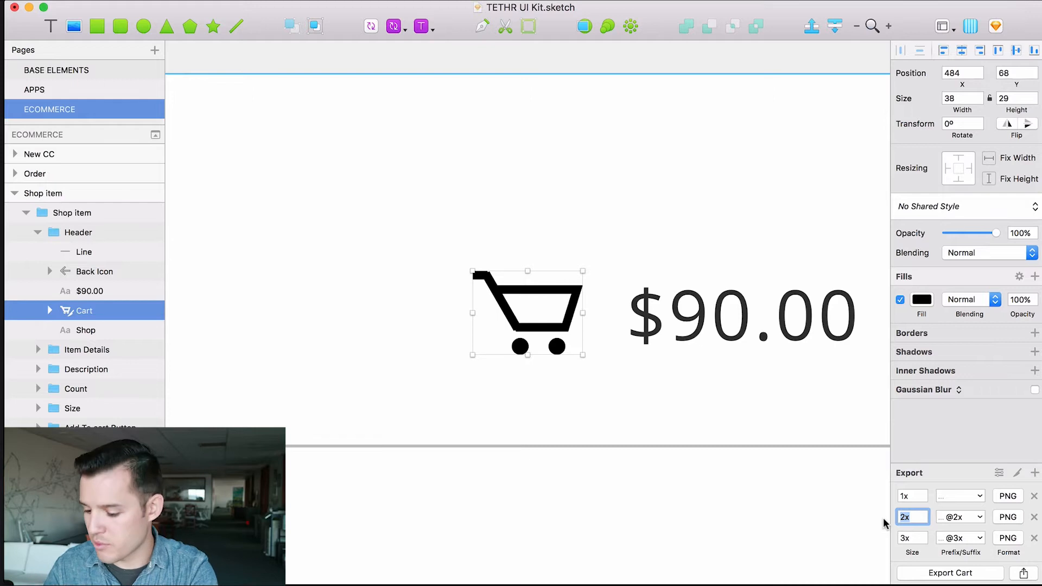
pyautogui.moveTo(954, 559)
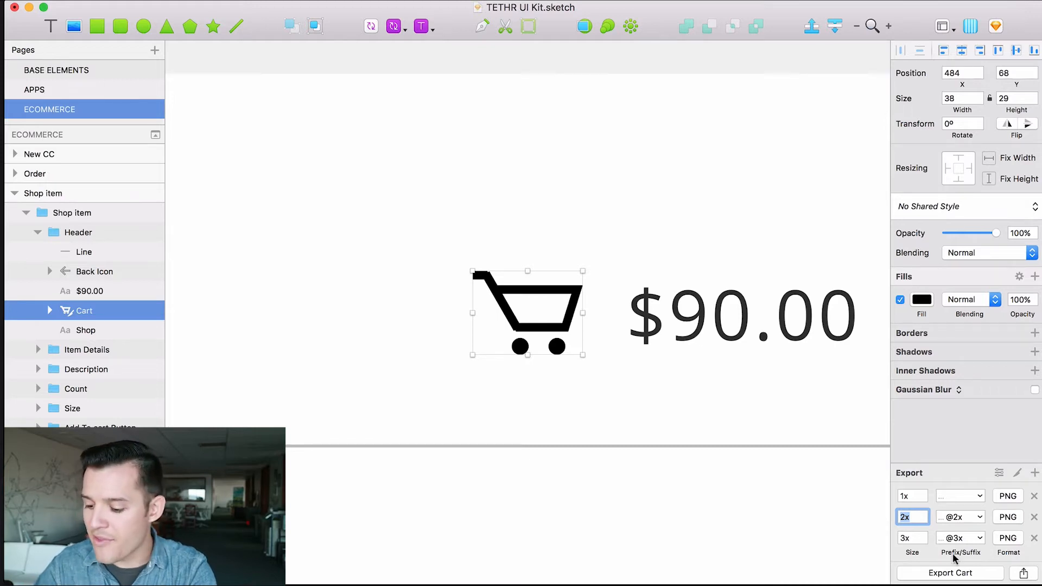
pyautogui.click(950, 573)
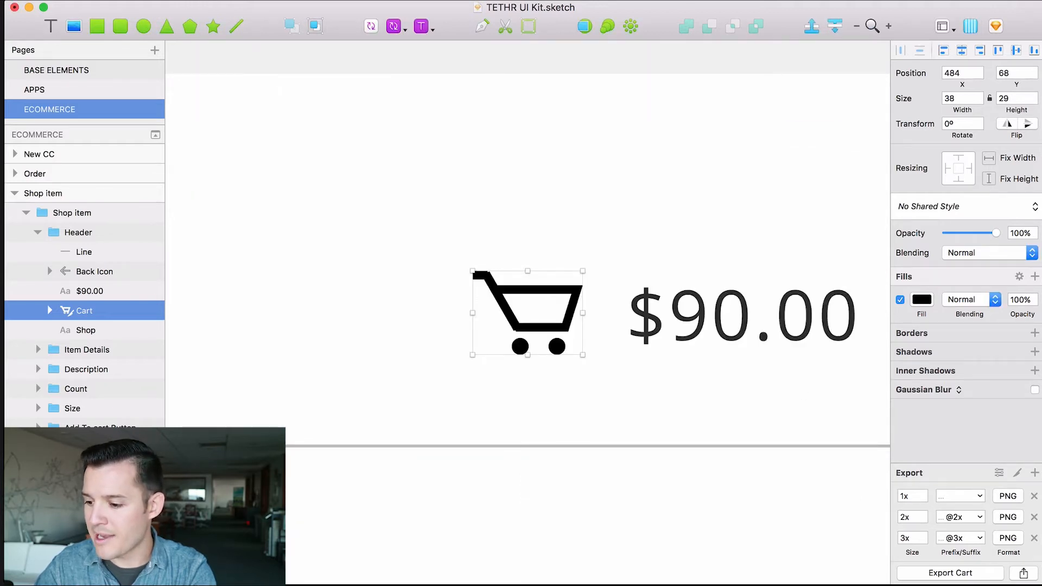
pyautogui.click(949, 573)
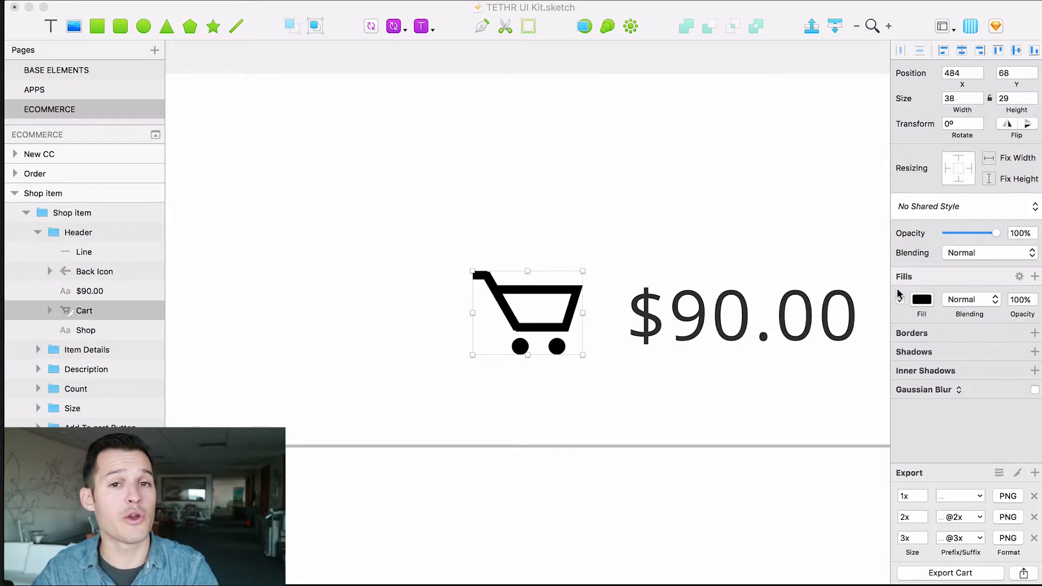
# - Bring up the export preset choices to switch to the Android set
pyautogui.click(900, 299)
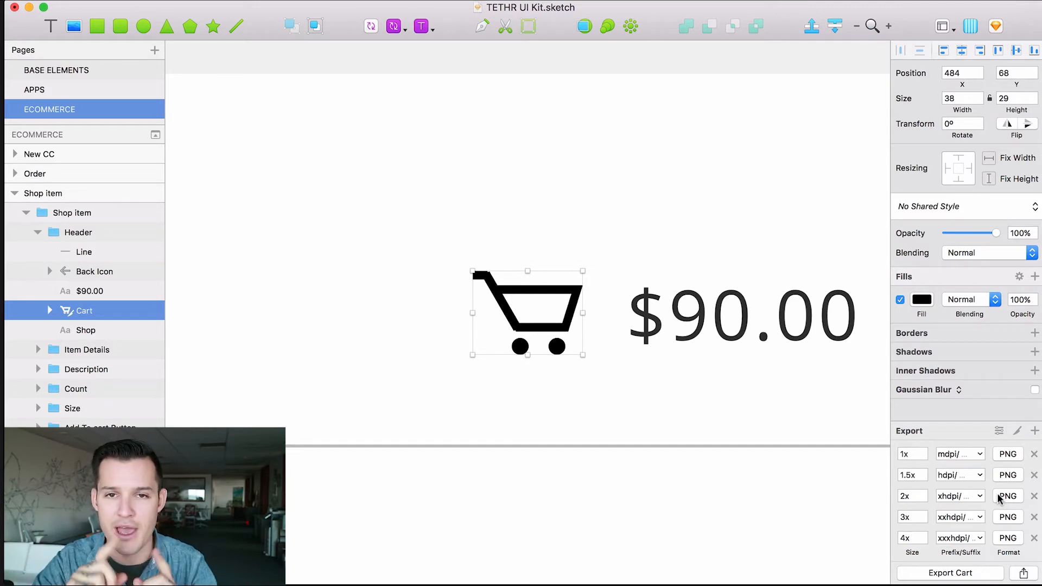
# - Change the 1x mdpi export name from a prefix to a suffix
pyautogui.click(956, 454)
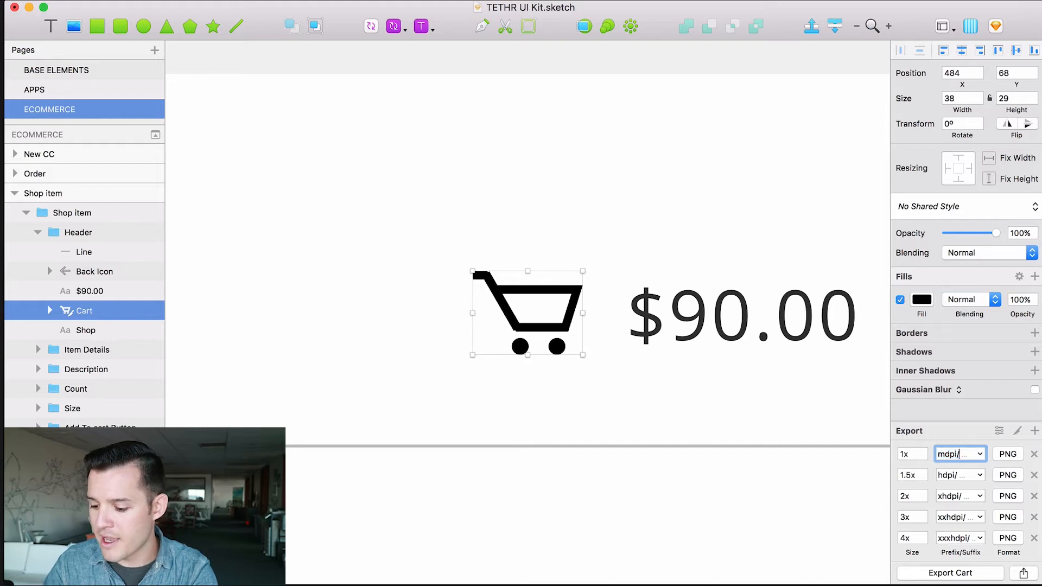
pyautogui.click(960, 454)
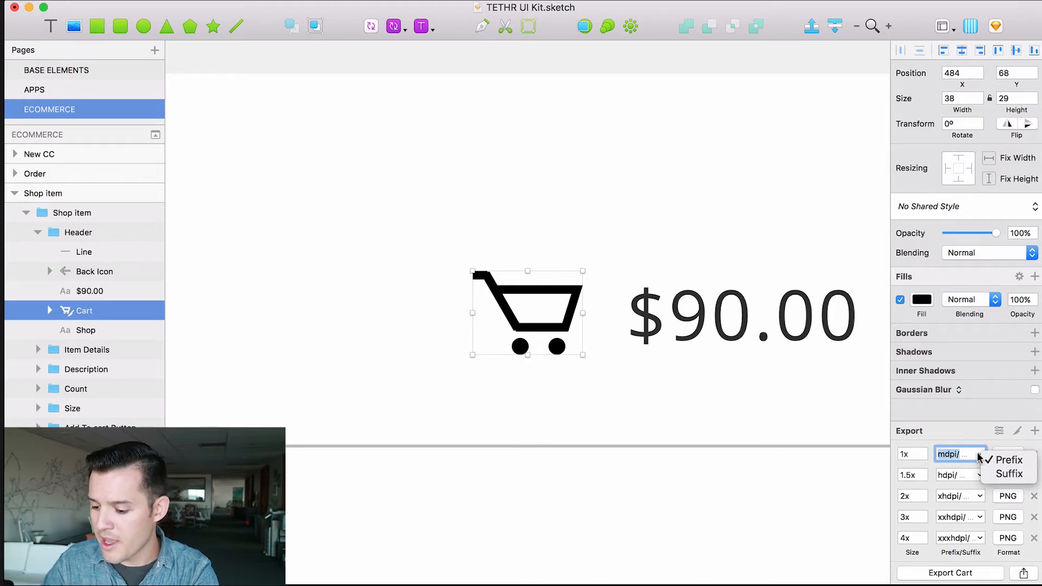
pyautogui.moveTo(1009, 459)
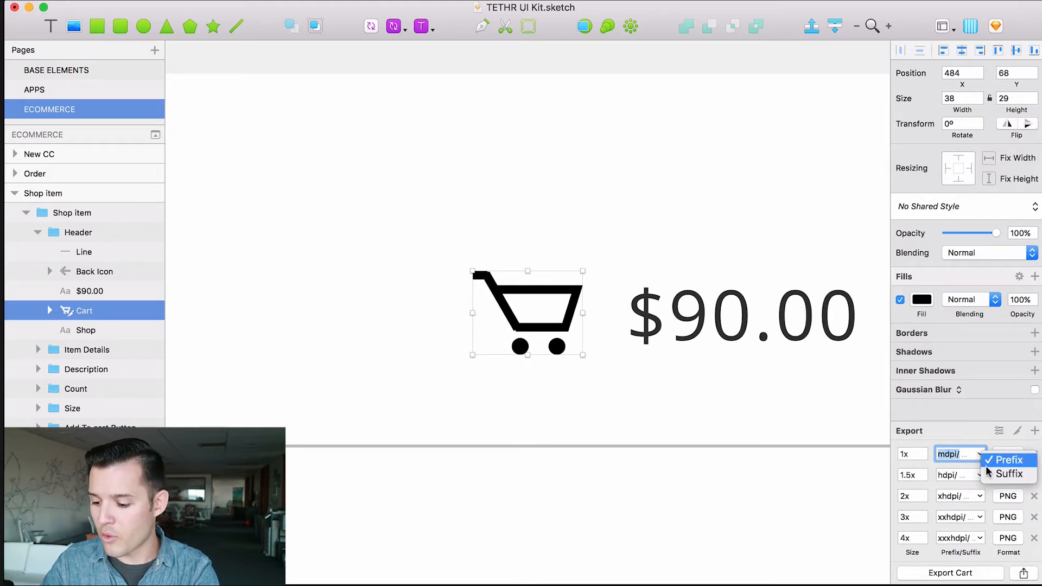
pyautogui.click(1008, 460)
pyautogui.write('@')
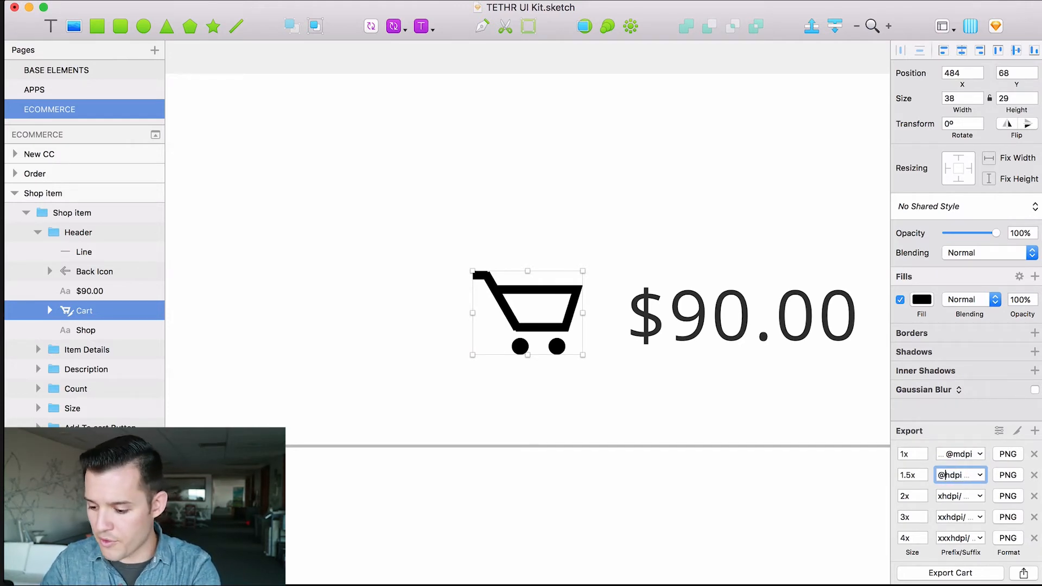
# - Switch the 1.5x hdpi and 2x xhdpi export names to suffixes
pyautogui.click(960, 474)
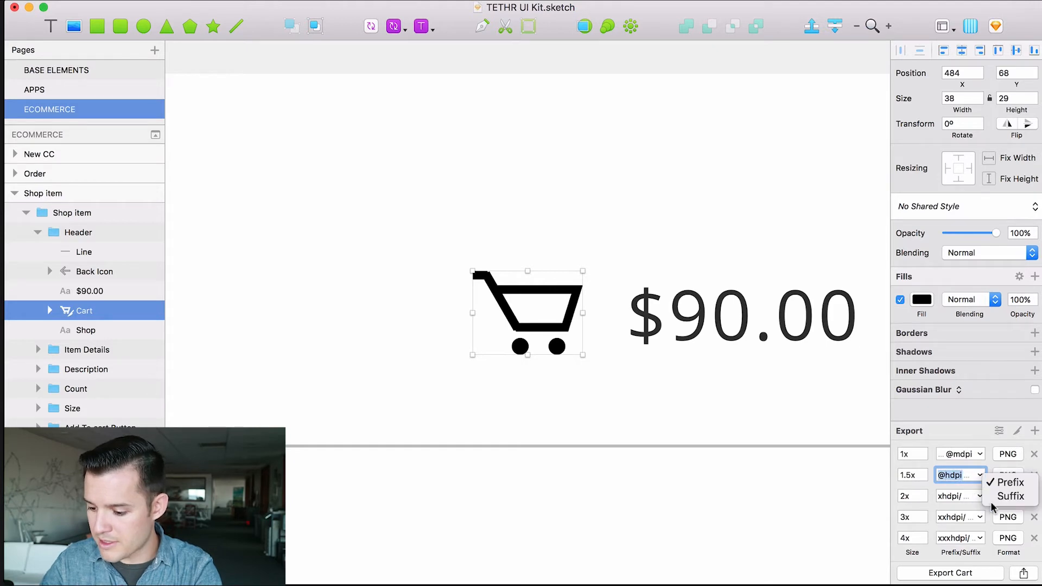
pyautogui.click(1012, 482)
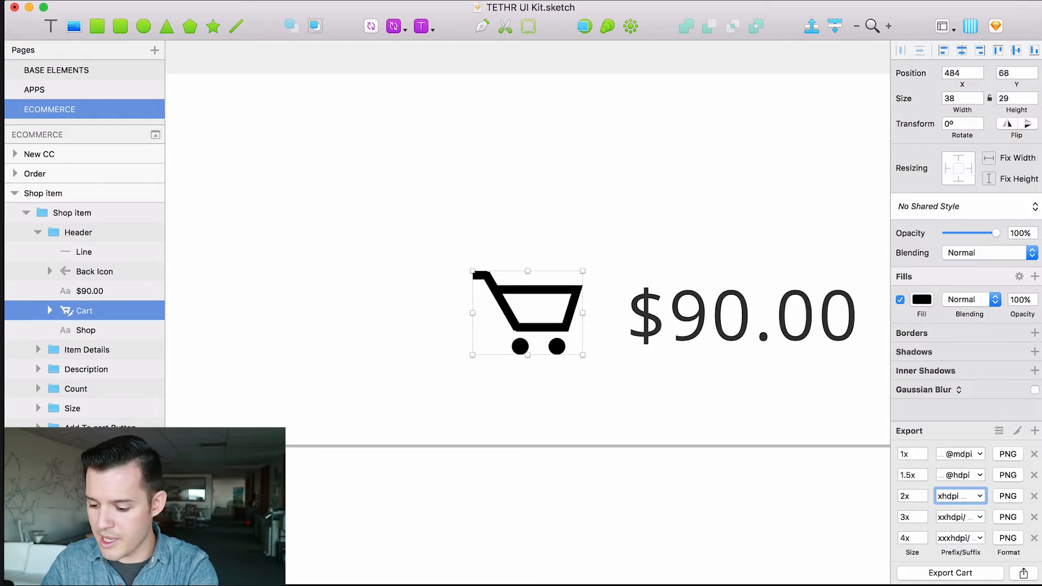
pyautogui.click(959, 496)
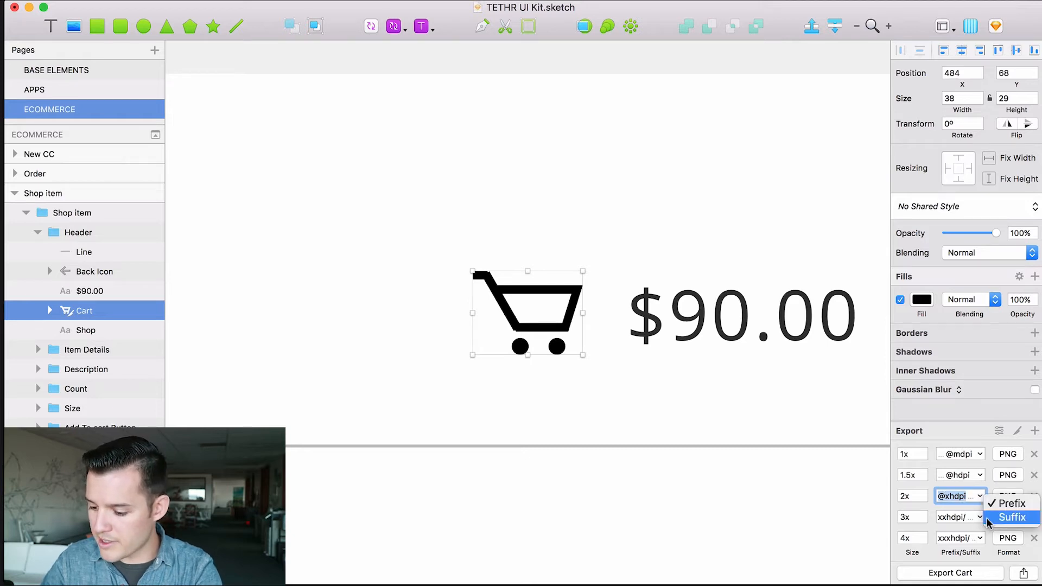
pyautogui.click(1011, 518)
pyautogui.write('@')
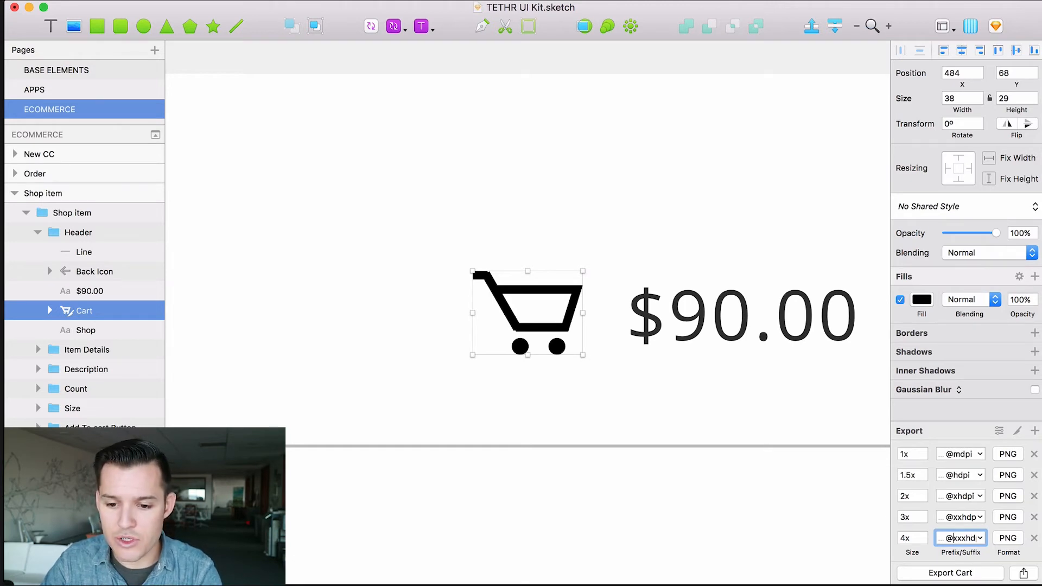
# - Review saved export presets in Preferences, close it, and export the Cart icon
pyautogui.click(30, 7)
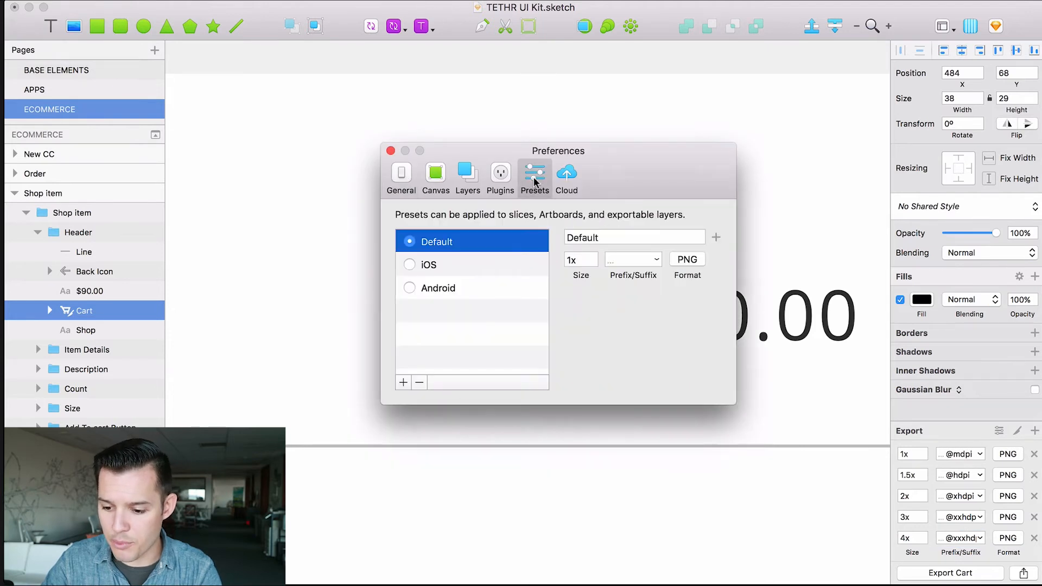
pyautogui.moveTo(457, 320)
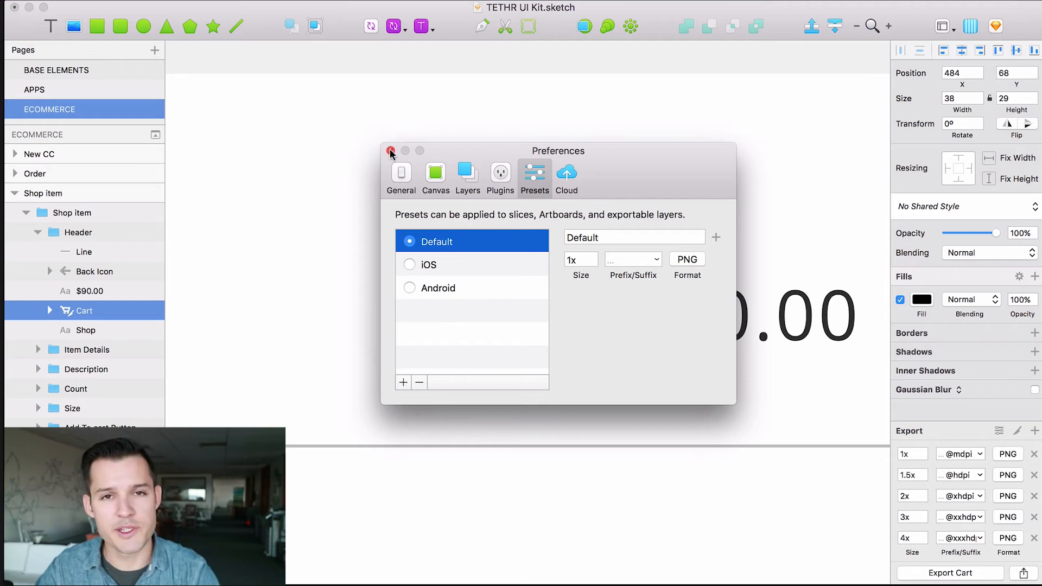
pyautogui.click(391, 151)
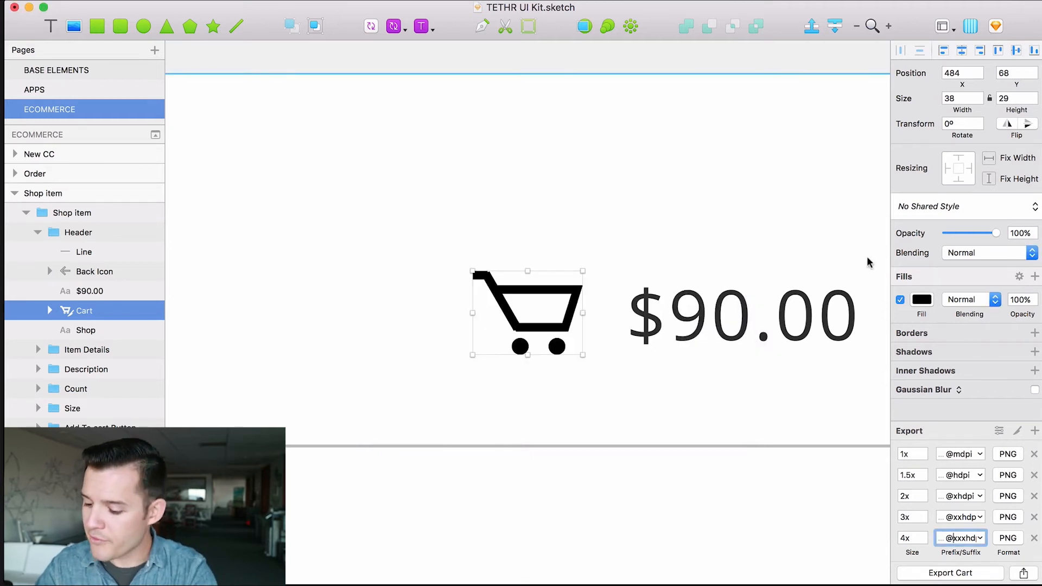
pyautogui.click(950, 573)
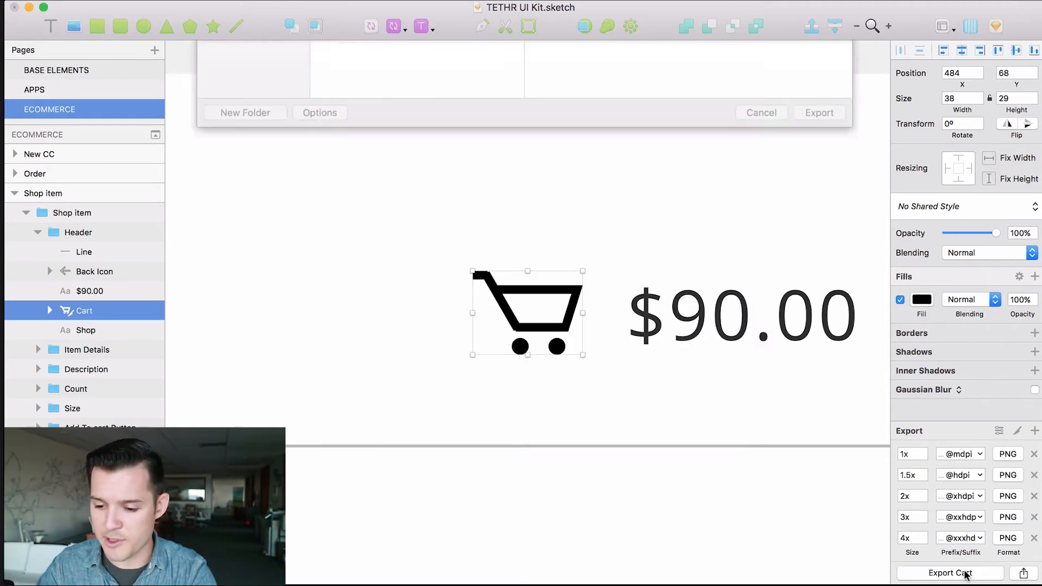